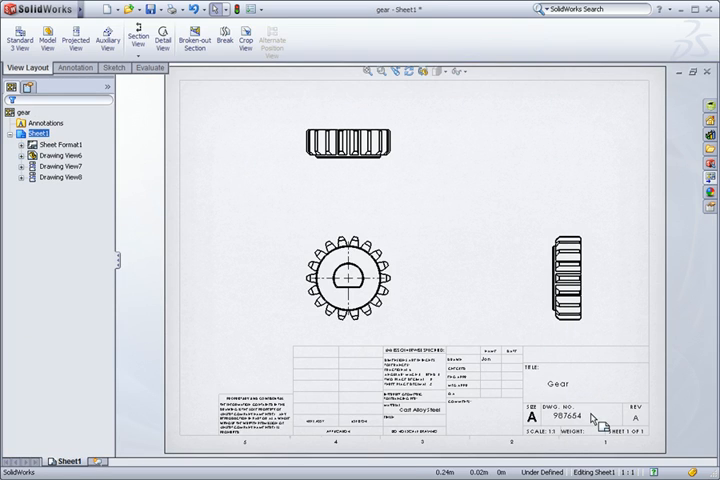
mouse_move(644, 432)
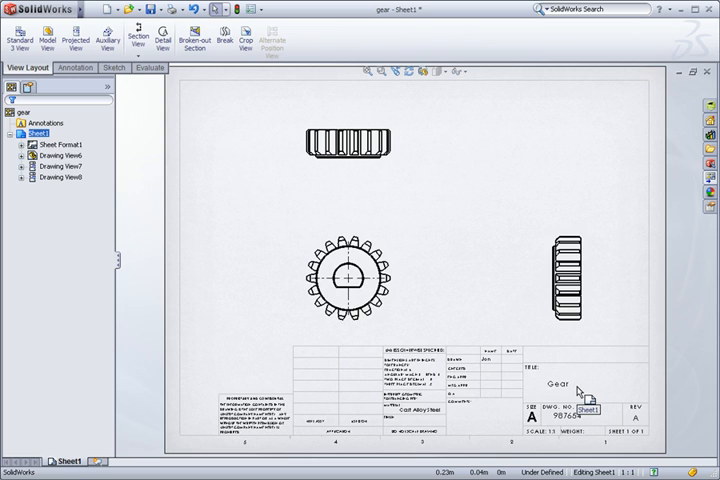
mouse_move(476, 244)
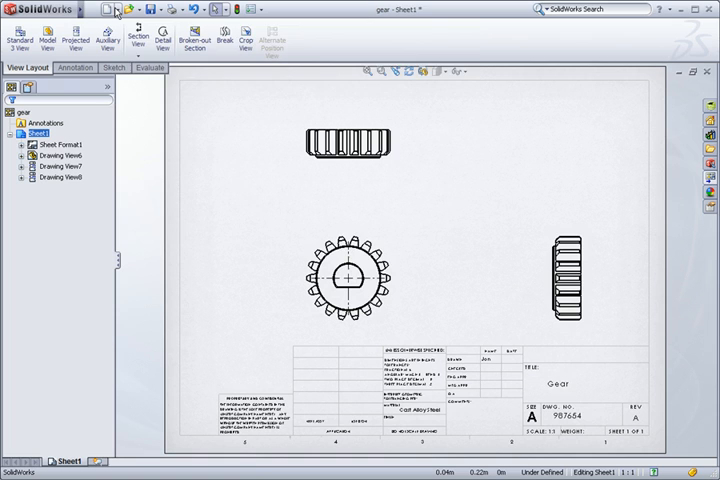
Start a new blank part document
click(36, 8)
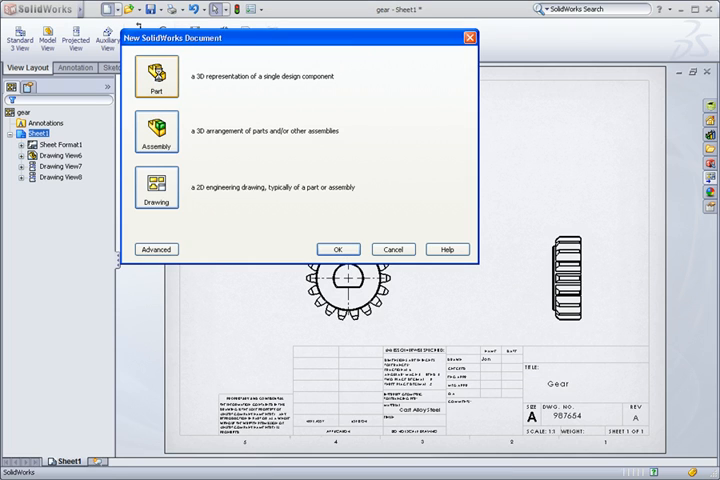
click(338, 250)
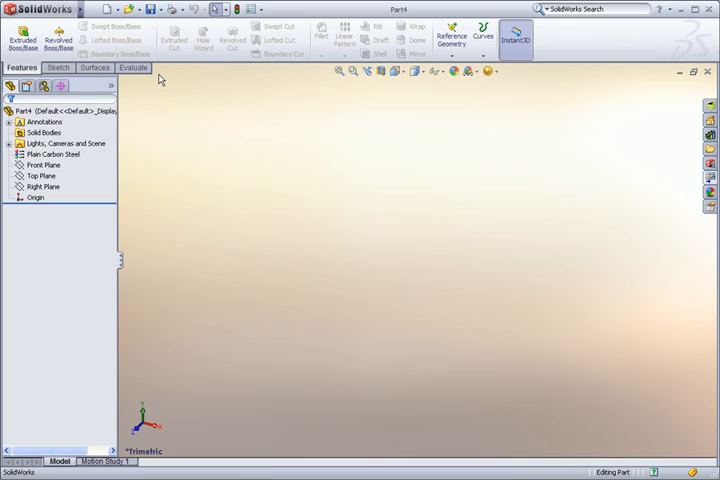
mouse_move(212, 158)
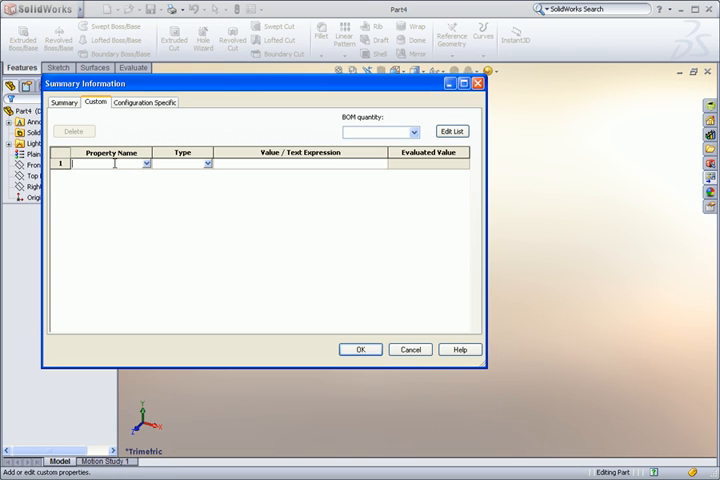
Add Description, Part Number, Revision, Designer and Material properties, linking Material to the part's material
text(Description)
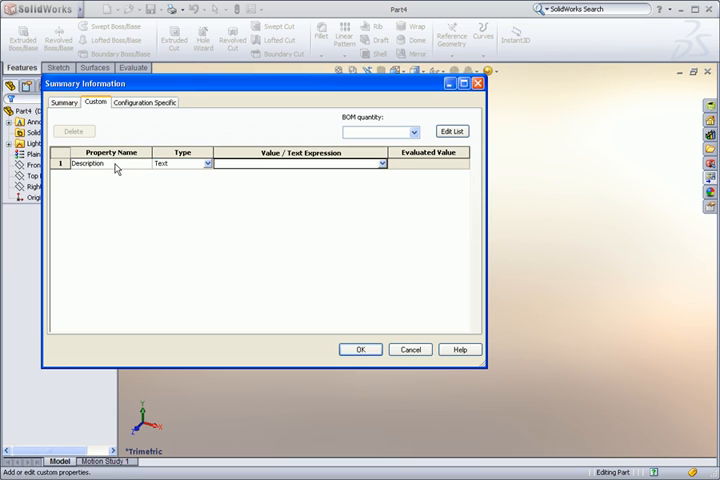
text(Part Number)
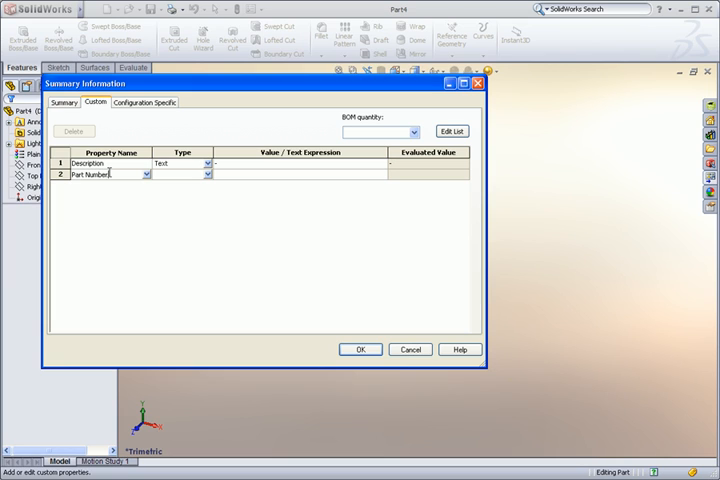
text(Revision)
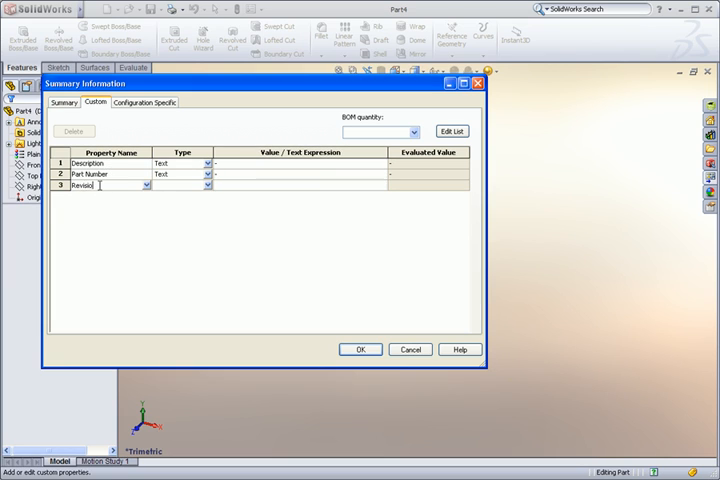
text(Designer)
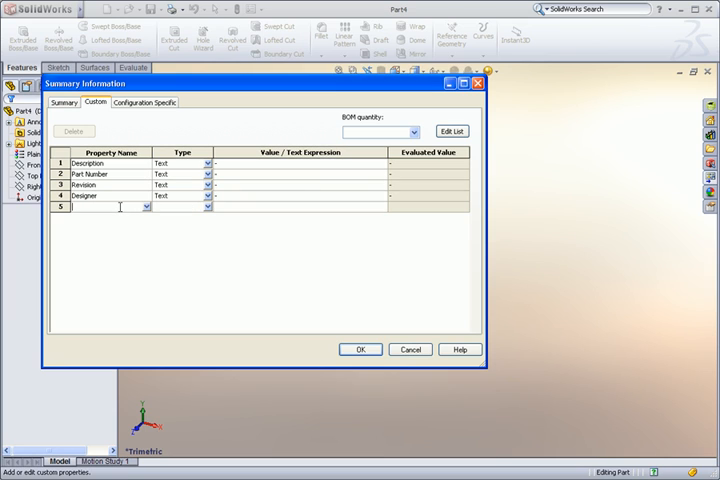
click(210, 208)
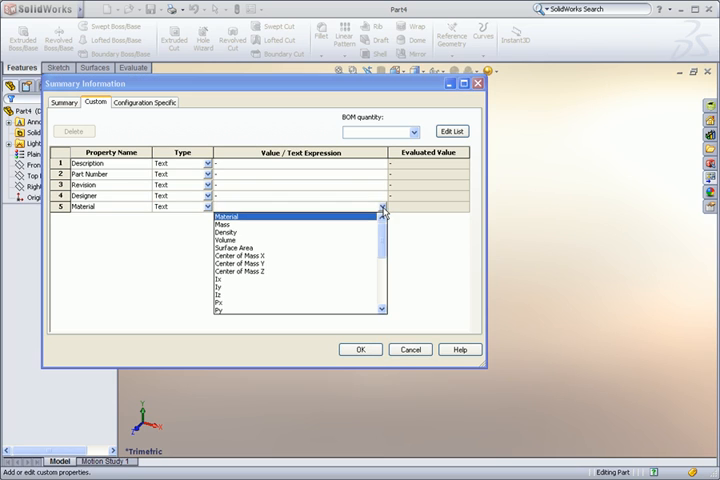
click(224, 216)
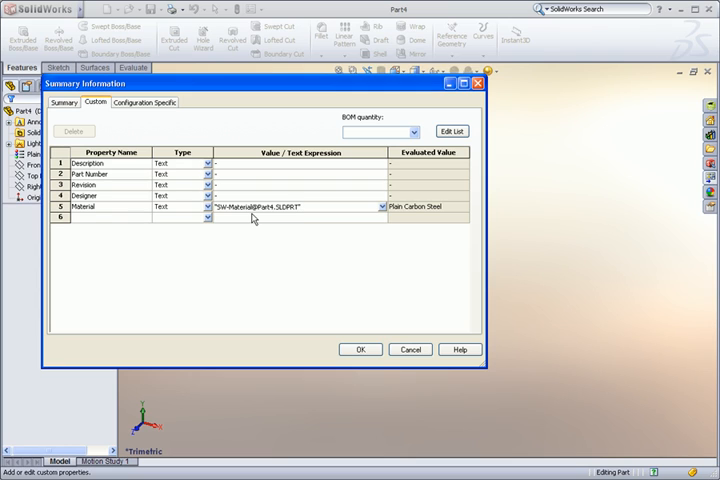
click(360, 348)
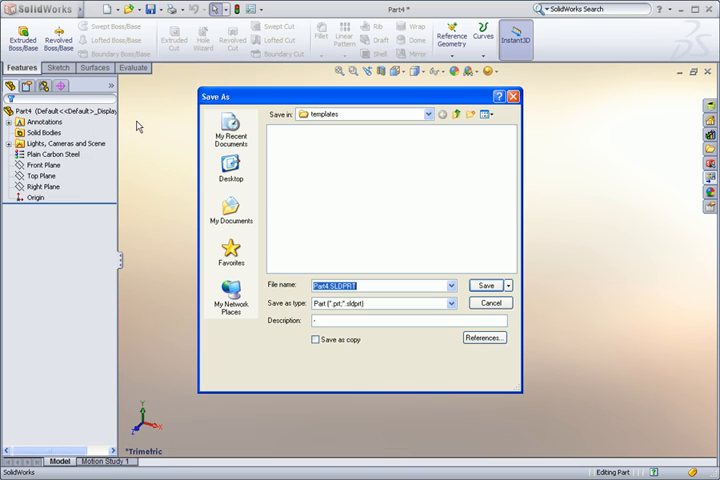
Save the part as a Part Template (*.prtdot) named Custom_Part
click(452, 304)
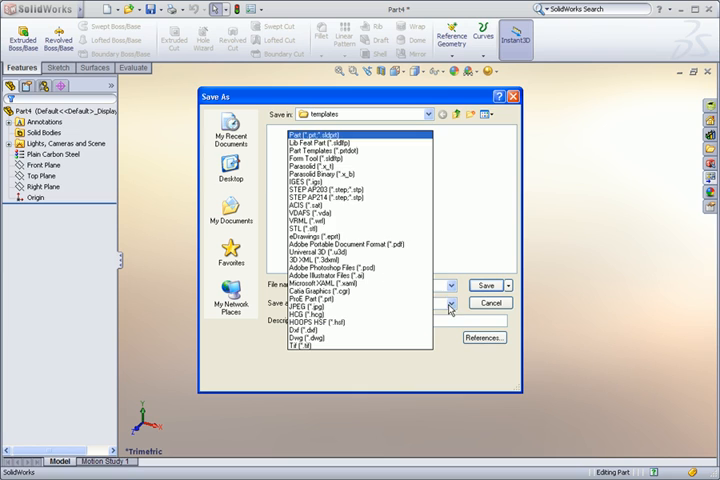
click(310, 144)
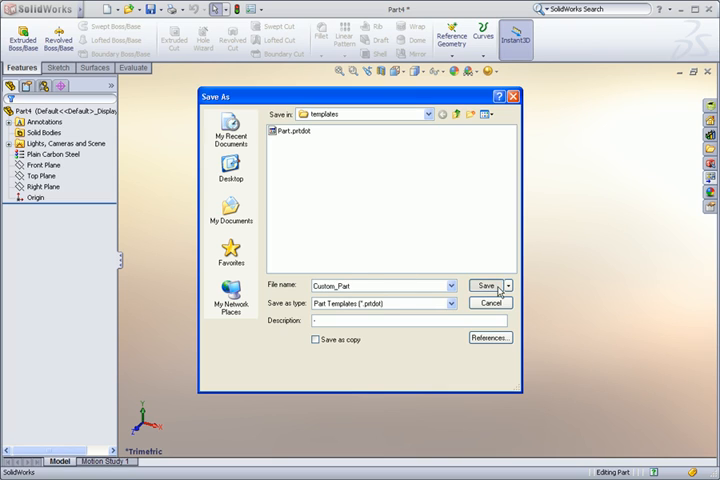
click(488, 284)
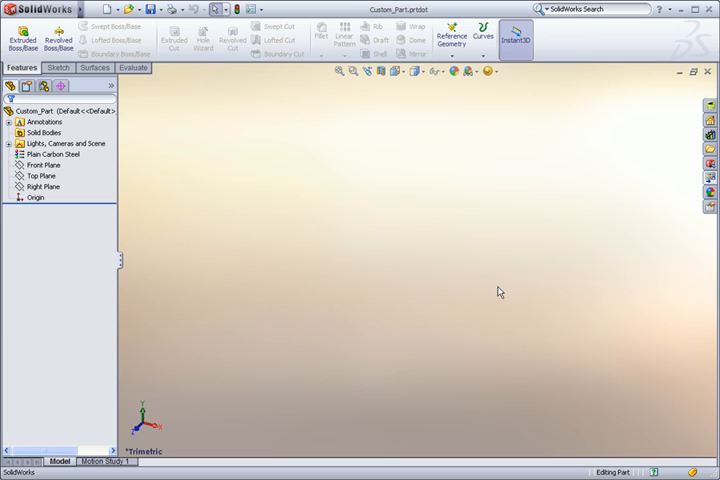
mouse_move(284, 168)
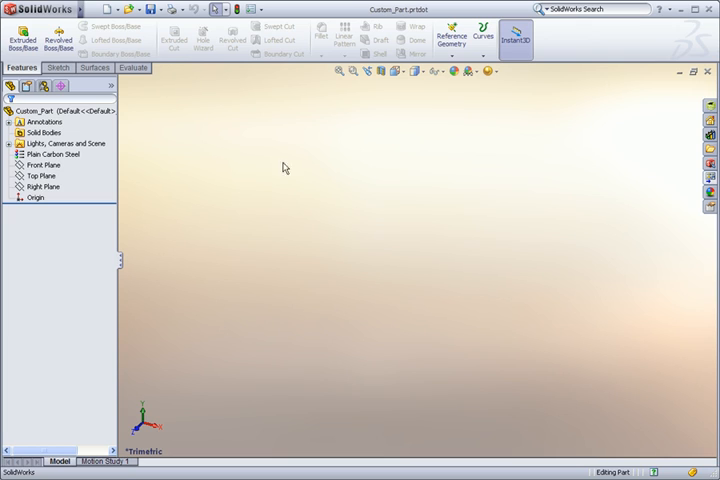
Make a drawing from Custom_Part with the default title-block sheet format
click(114, 12)
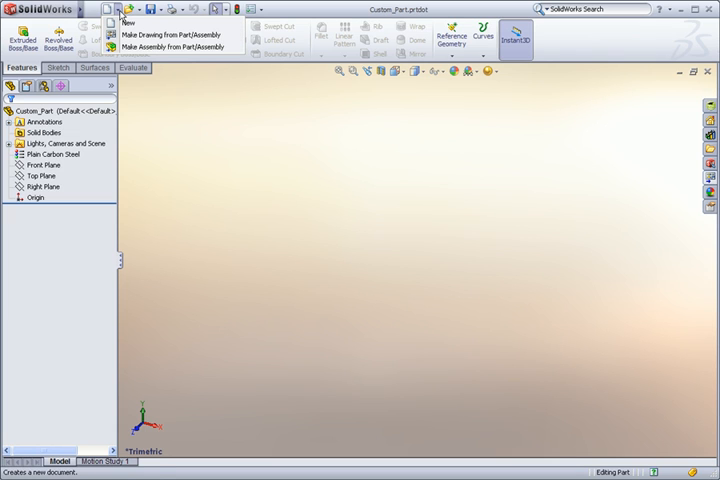
click(172, 32)
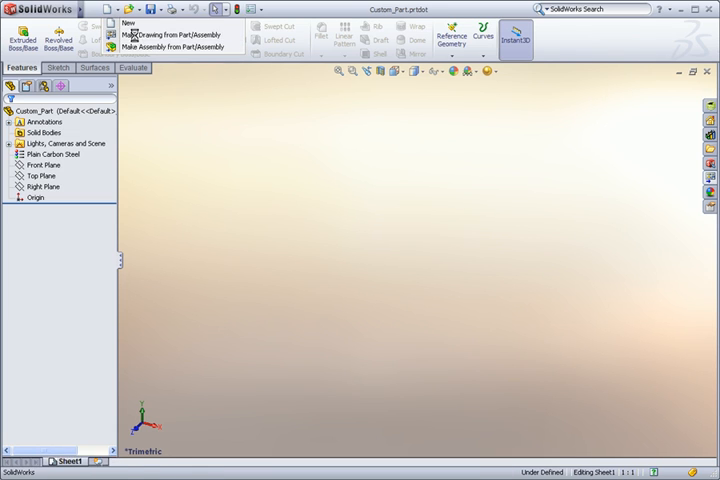
click(176, 36)
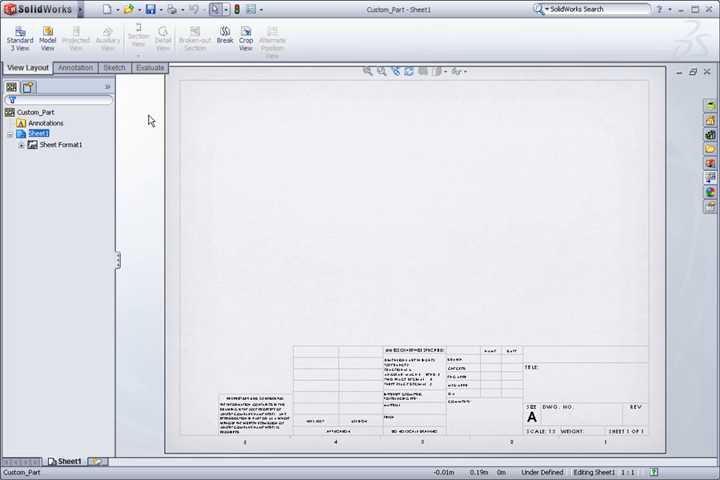
mouse_move(100, 96)
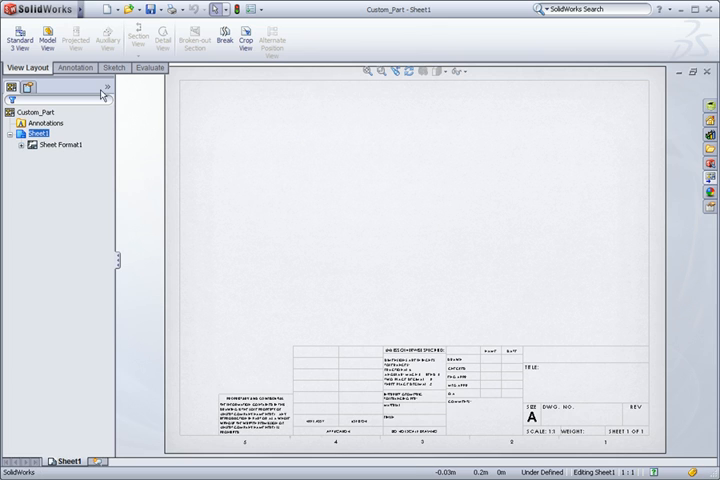
click(18, 30)
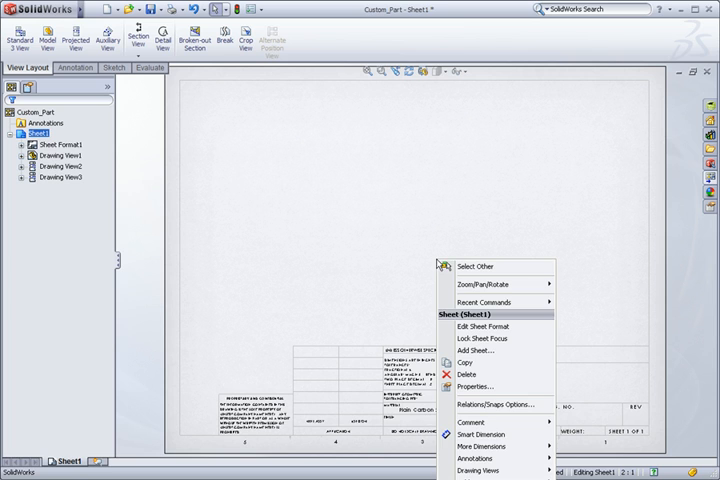
Edit the sheet format and place a new note in the title block for linking
click(480, 328)
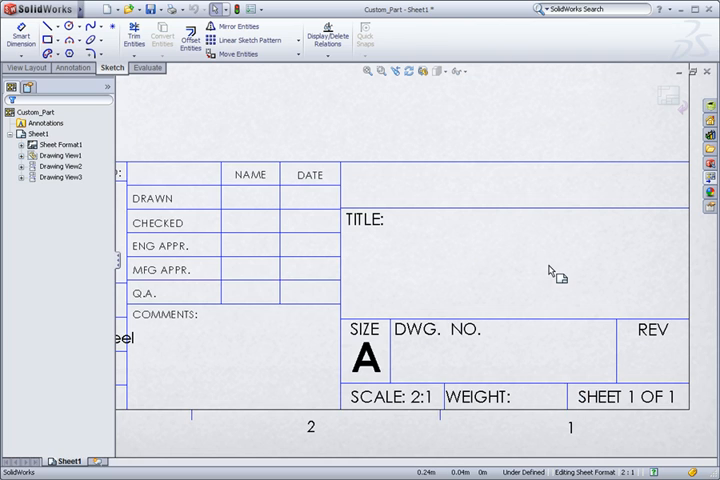
mouse_move(202, 104)
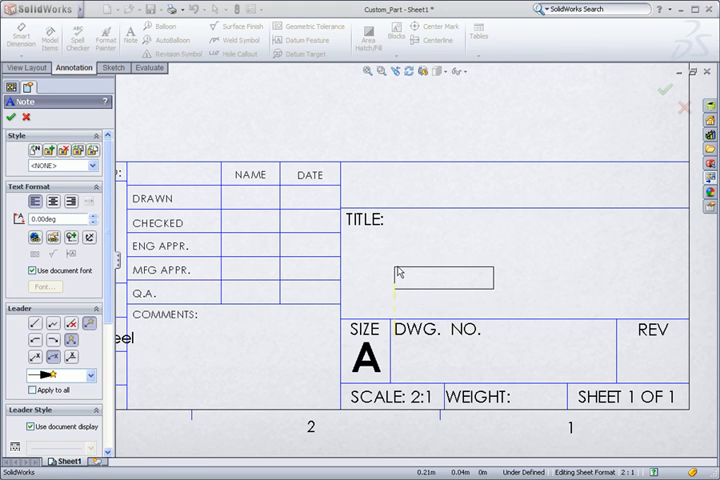
click(396, 272)
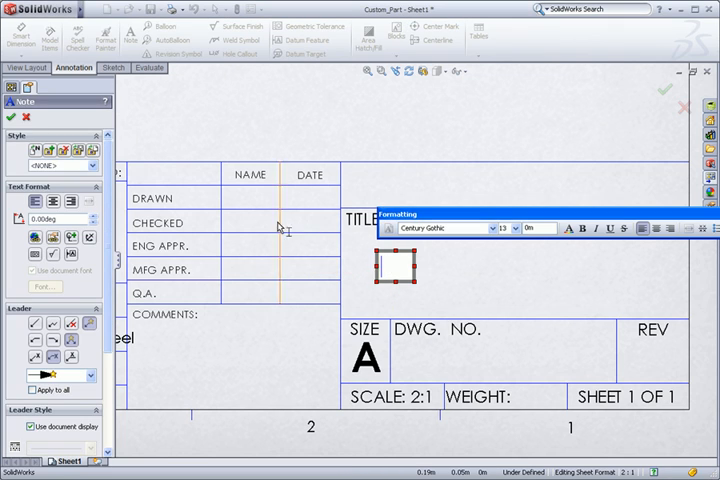
click(52, 238)
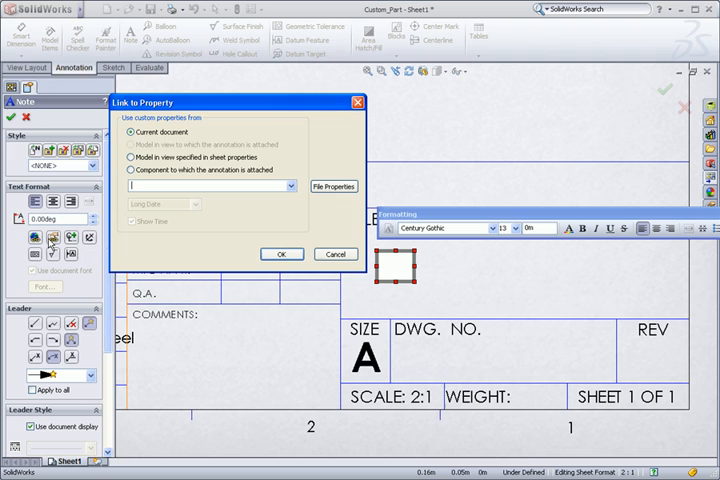
mouse_move(96, 196)
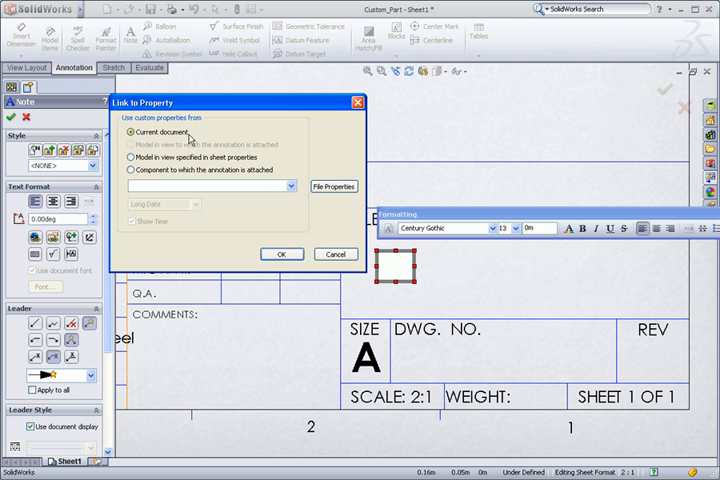
Link the note to the Description property of the model shown in the views
click(132, 156)
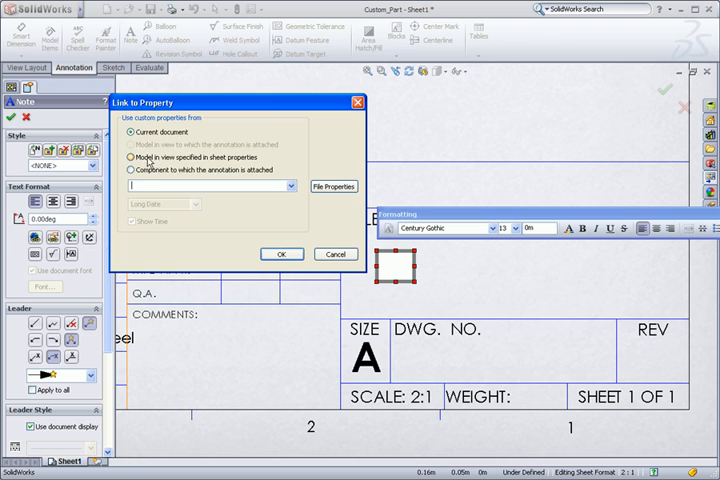
click(132, 160)
text(Description)
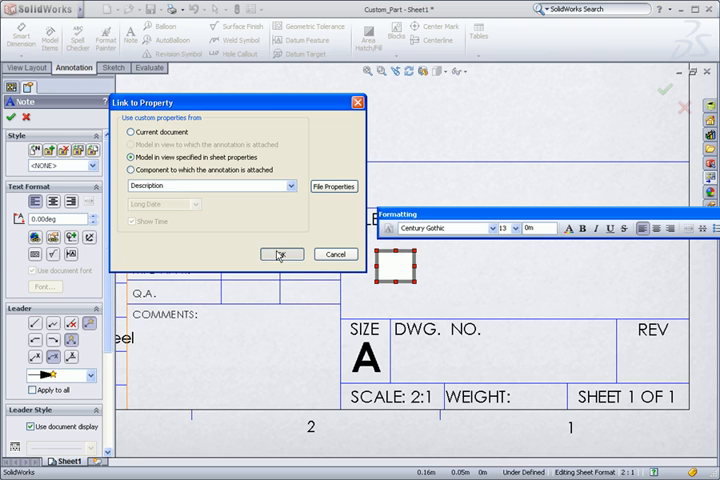
click(282, 252)
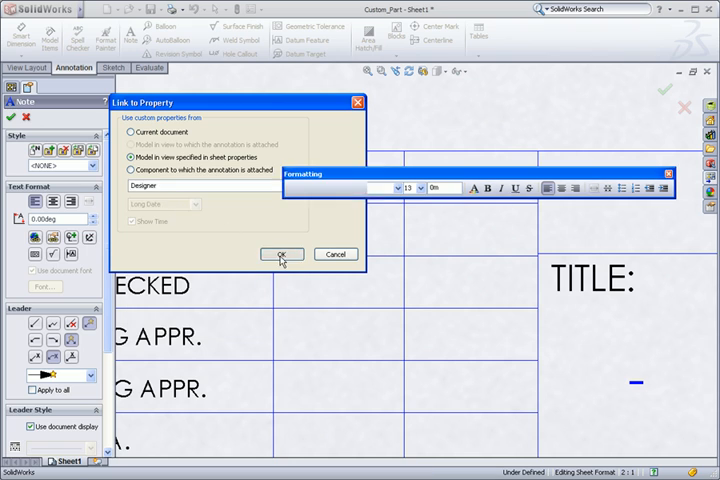
click(282, 252)
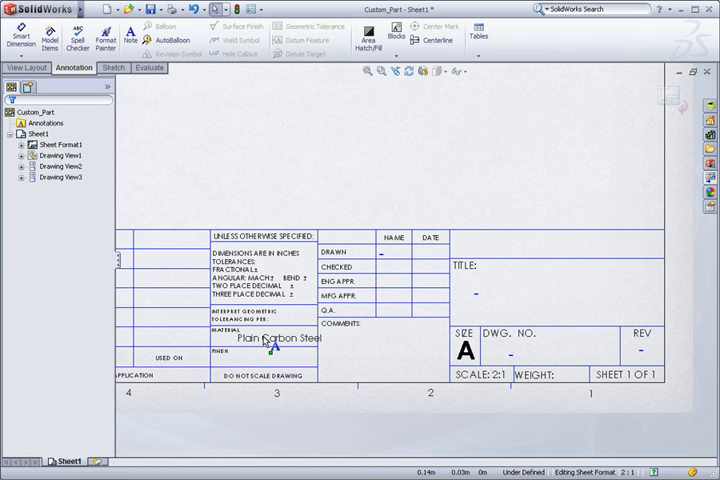
double_click(268, 340)
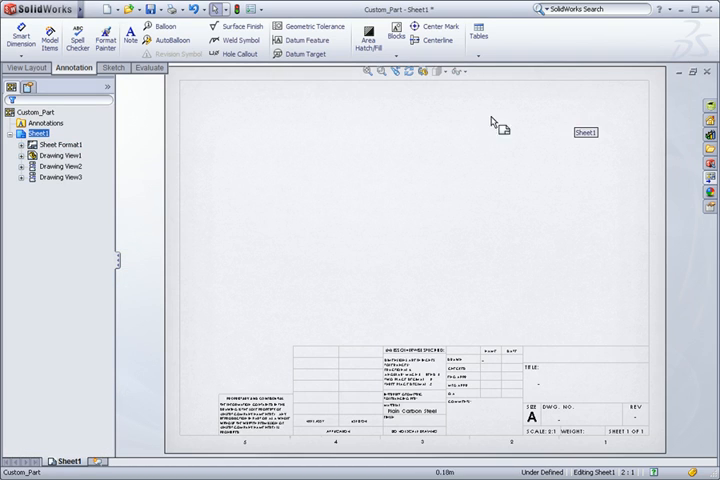
Save the drawing as a Drawing Template named Custom_Drawing in the templates folder
click(92, 8)
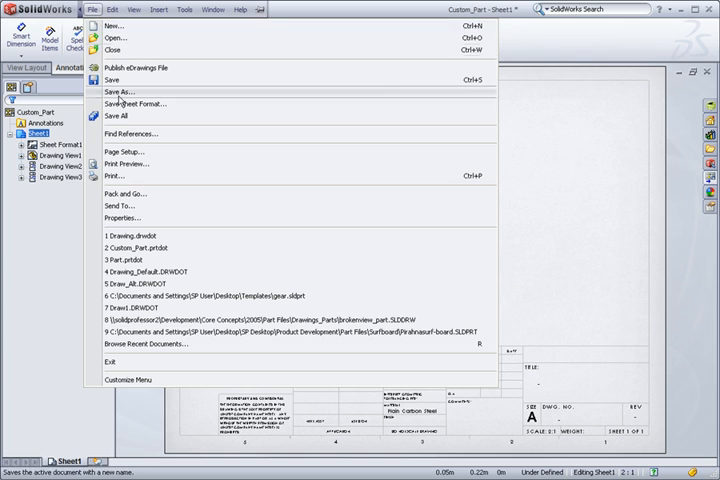
click(112, 92)
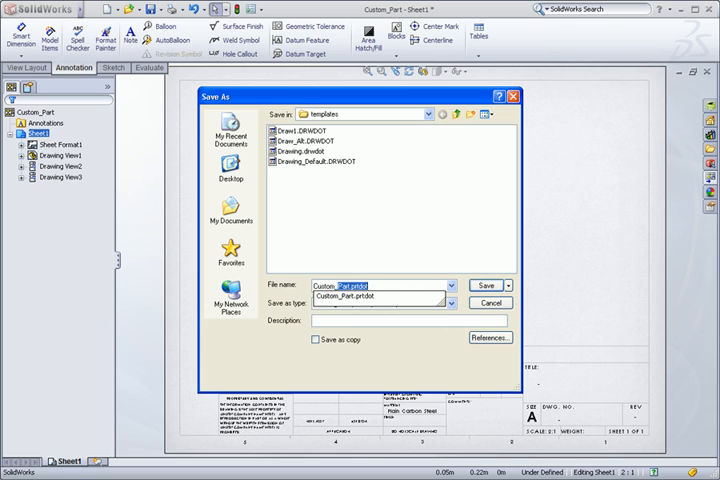
text(Custom_Drawing)
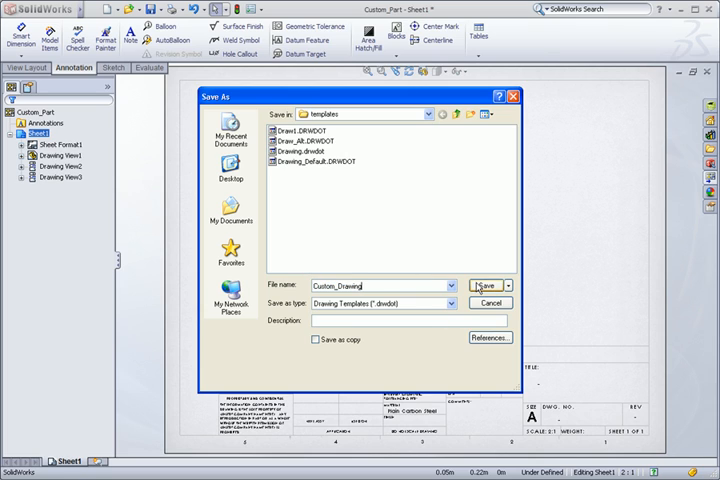
click(482, 284)
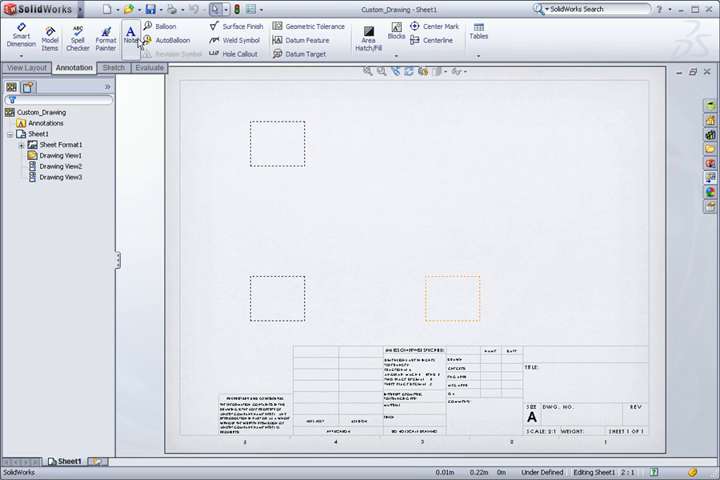
From the custom part template, extrude a rectangular plate and assign ABS PC material
click(36, 10)
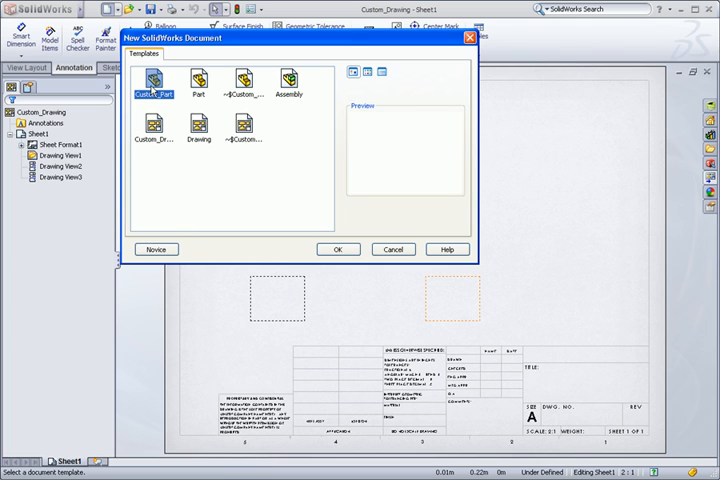
click(338, 250)
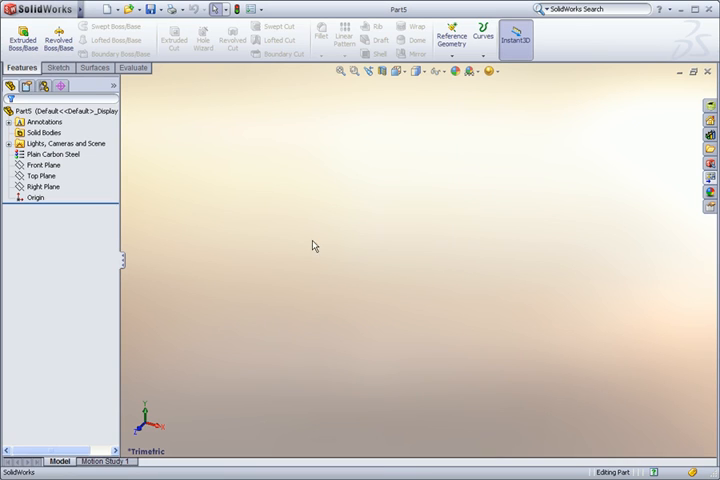
click(42, 164)
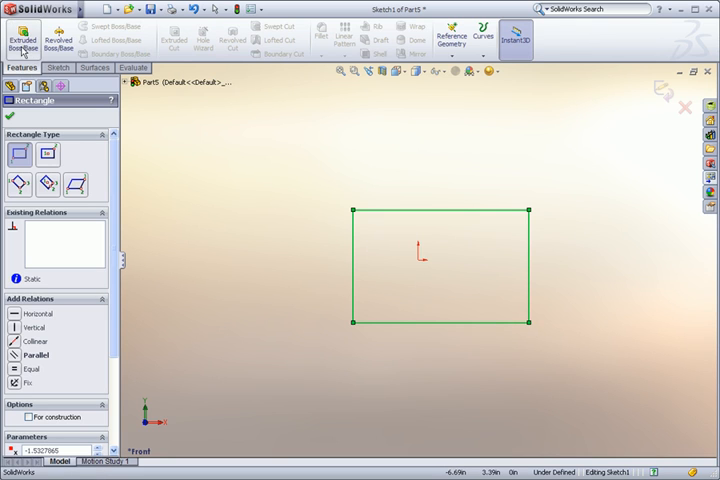
click(24, 38)
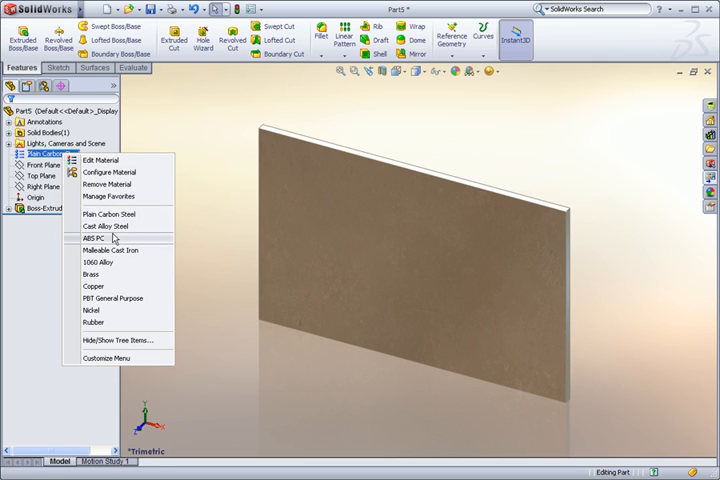
click(90, 238)
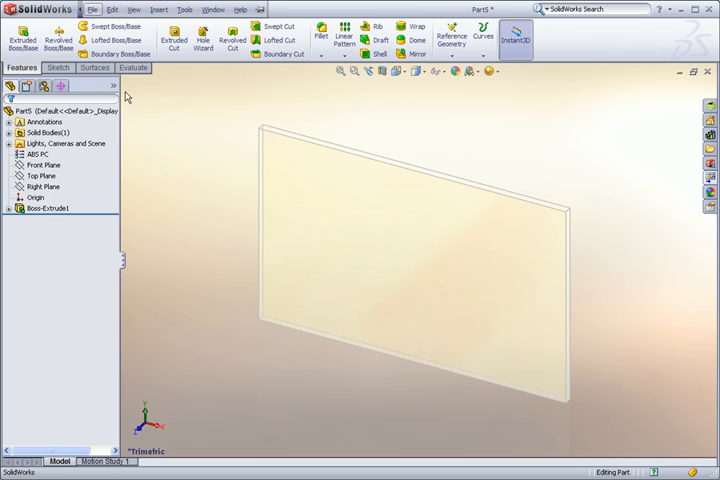
Set Description Plastic Plate, Part Number 123456 and Designer Jon, then save the part
click(92, 8)
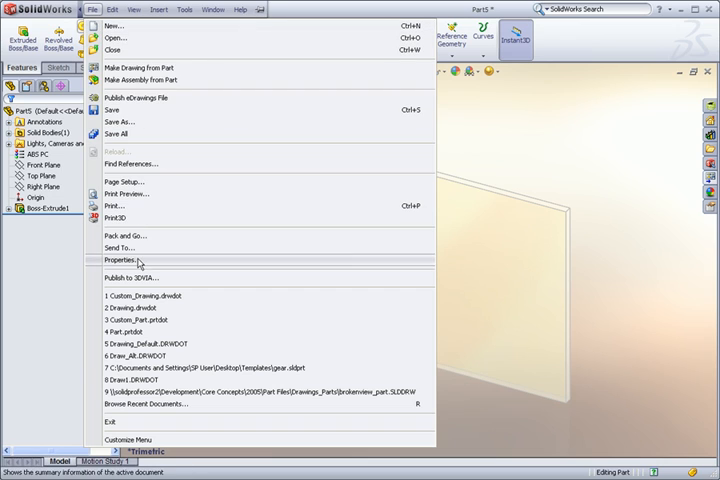
click(120, 260)
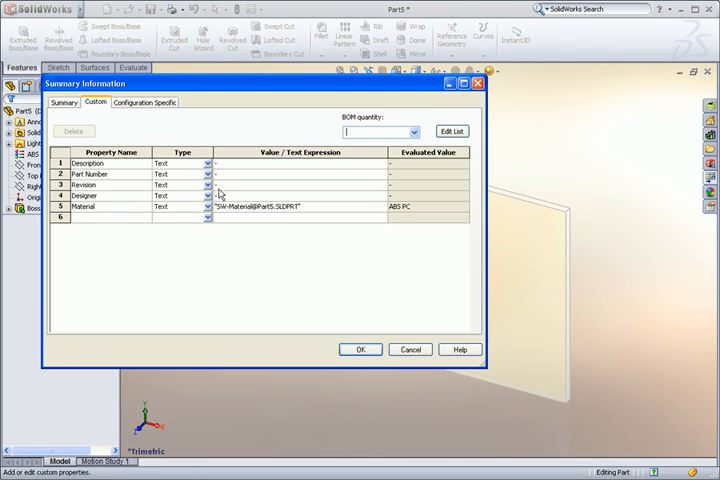
text(Plast_)
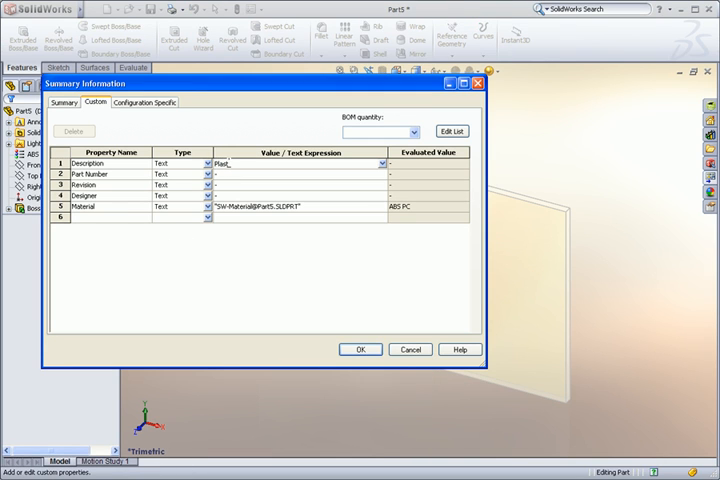
text(Plastic Plate)
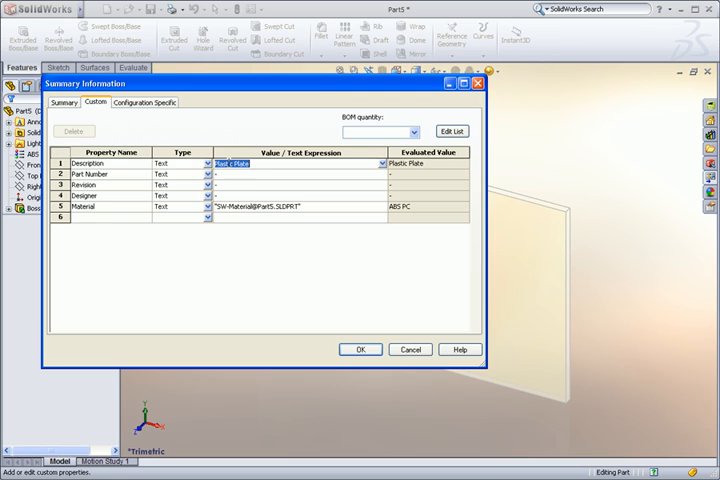
text(123456)
click(300, 184)
text(A)
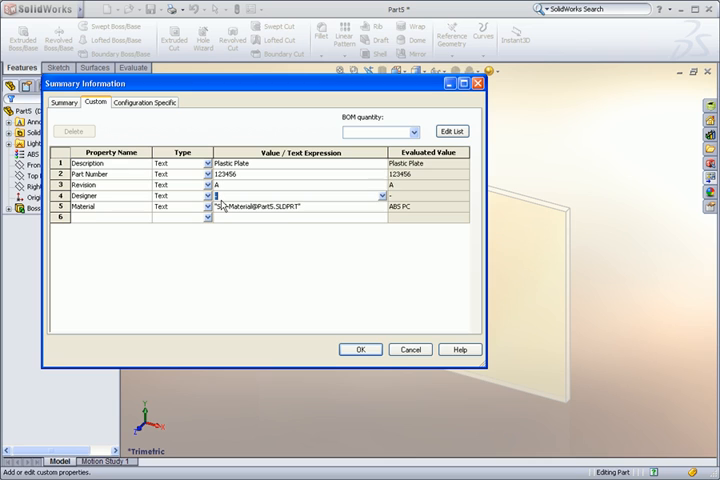
text(Jon)
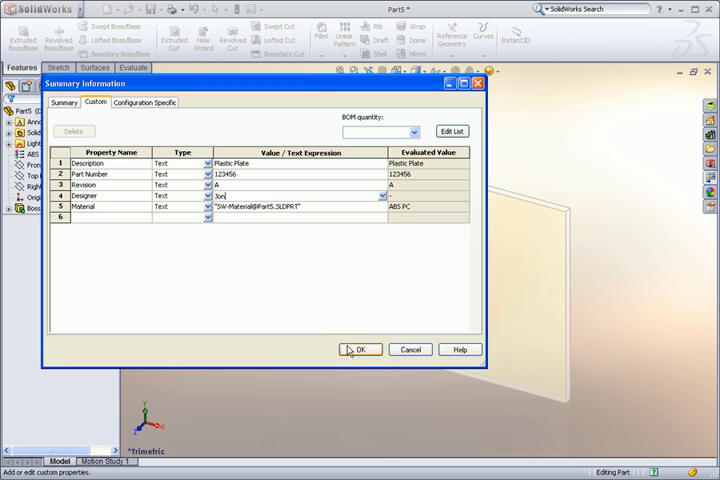
click(360, 348)
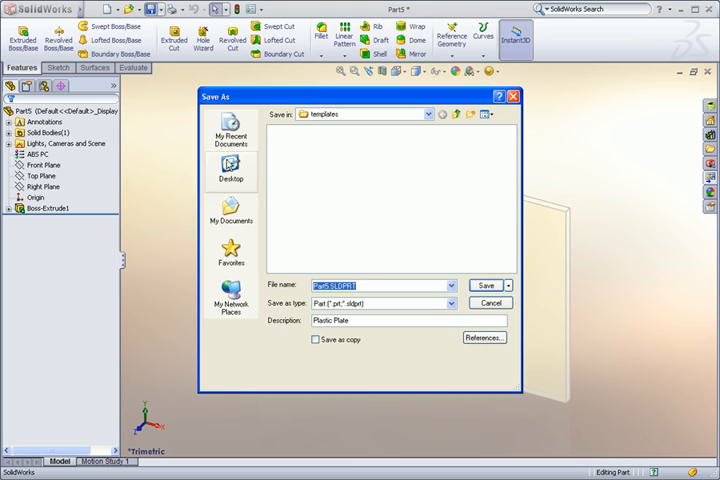
click(486, 284)
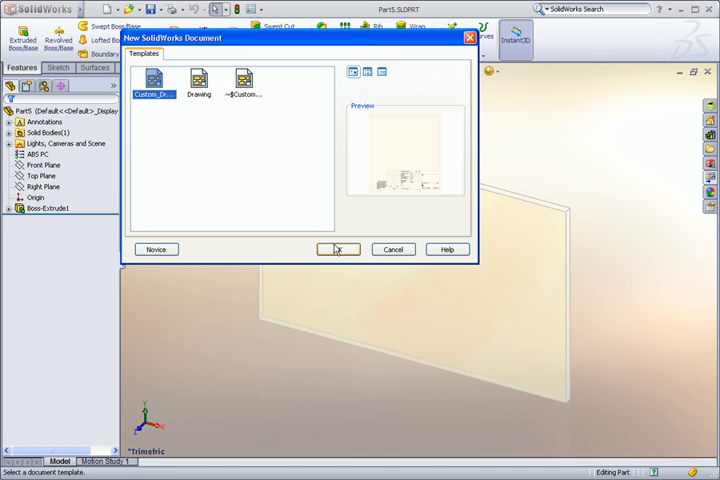
Create the plate's drawing from the Custom_Drawing template, auto-filling Plastic Plate and 123456
click(338, 250)
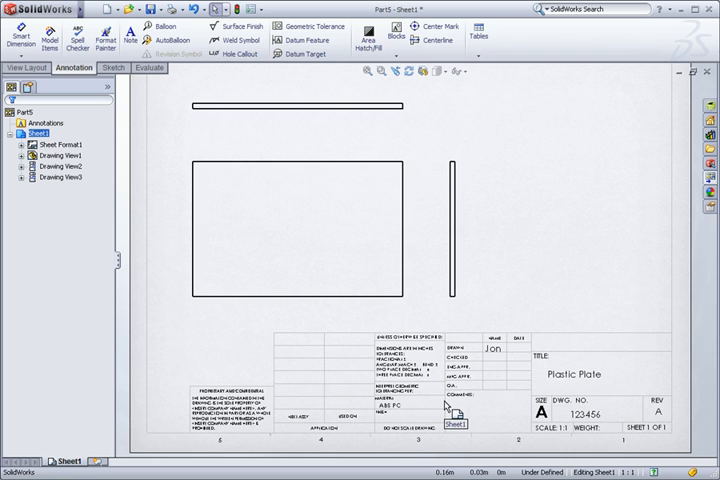
mouse_move(558, 278)
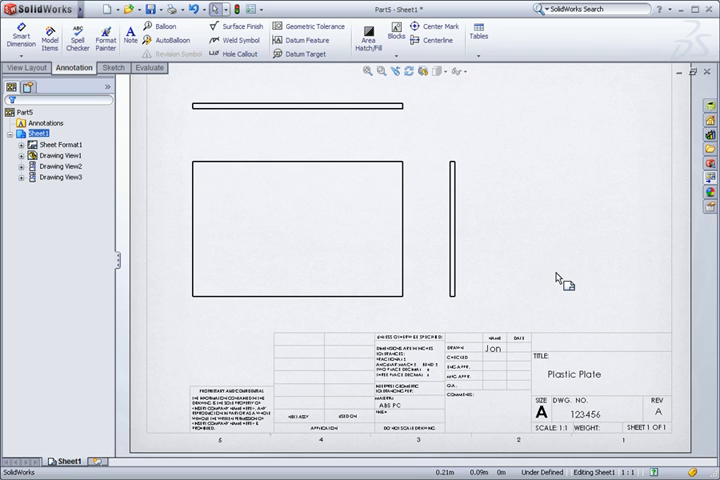